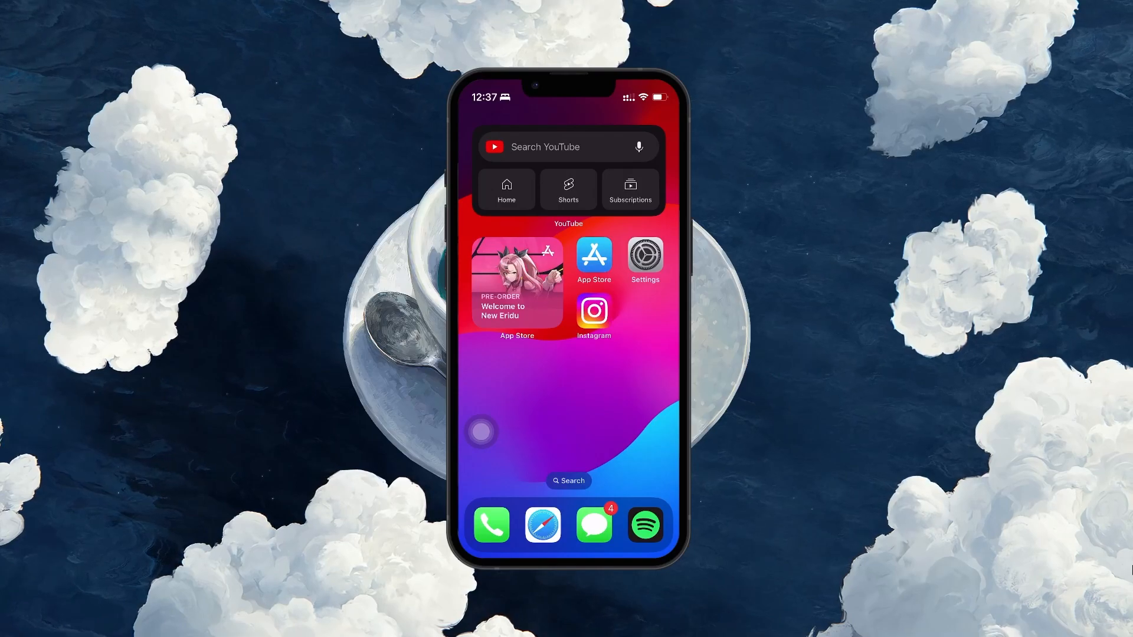
- Launch Instagram from the home screen and scroll the feed down to a banknote video post
click(594, 312)
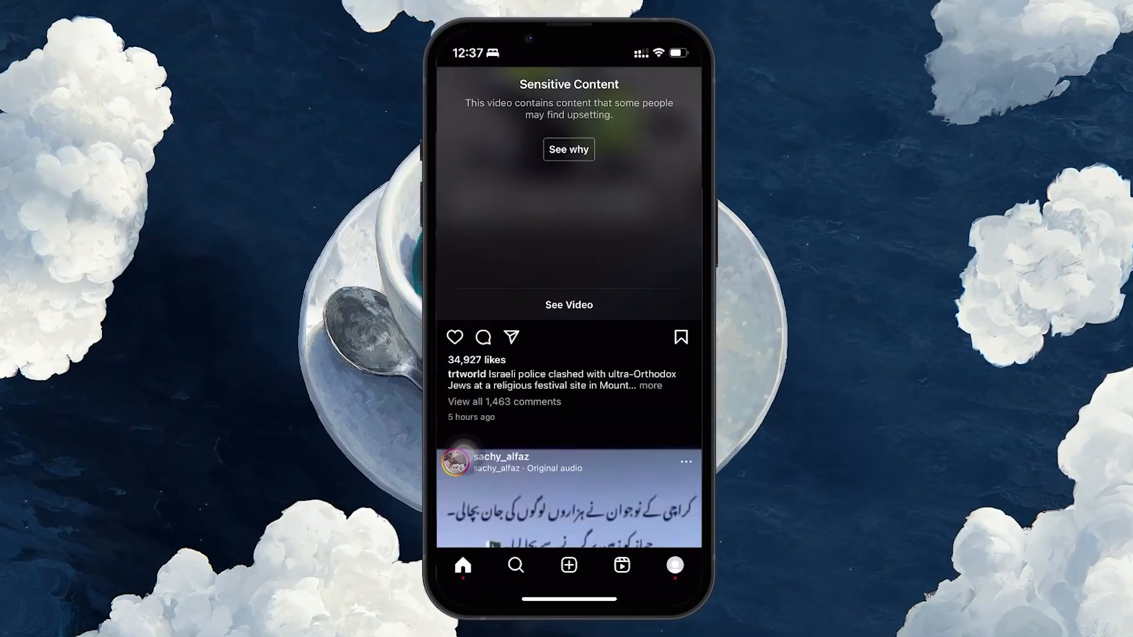
scroll(up, 3)
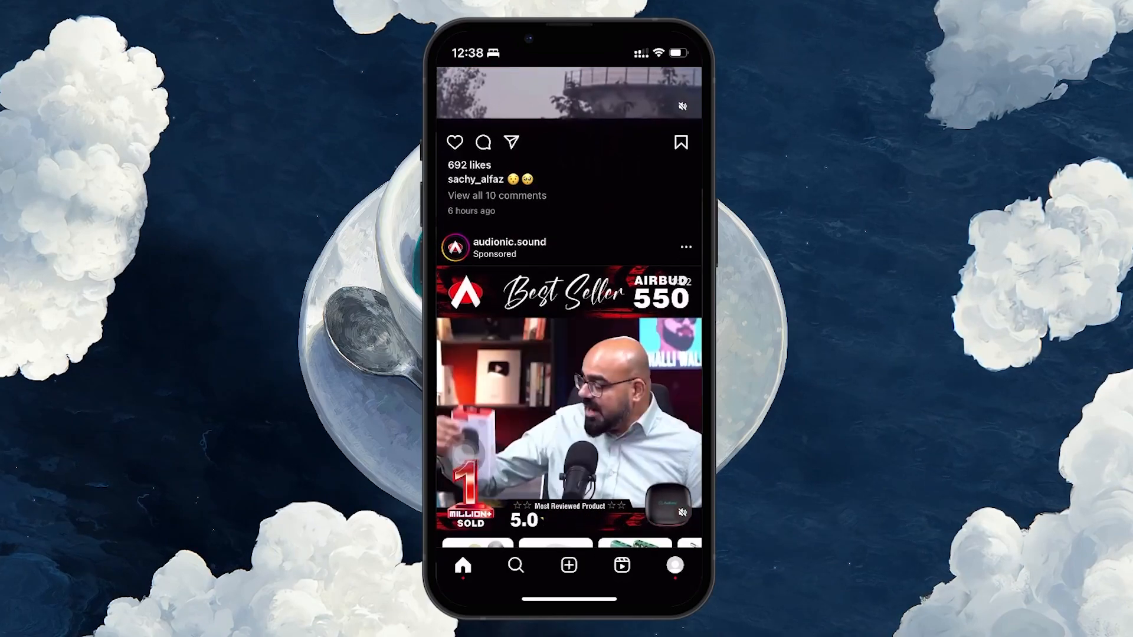
scroll(down, 3)
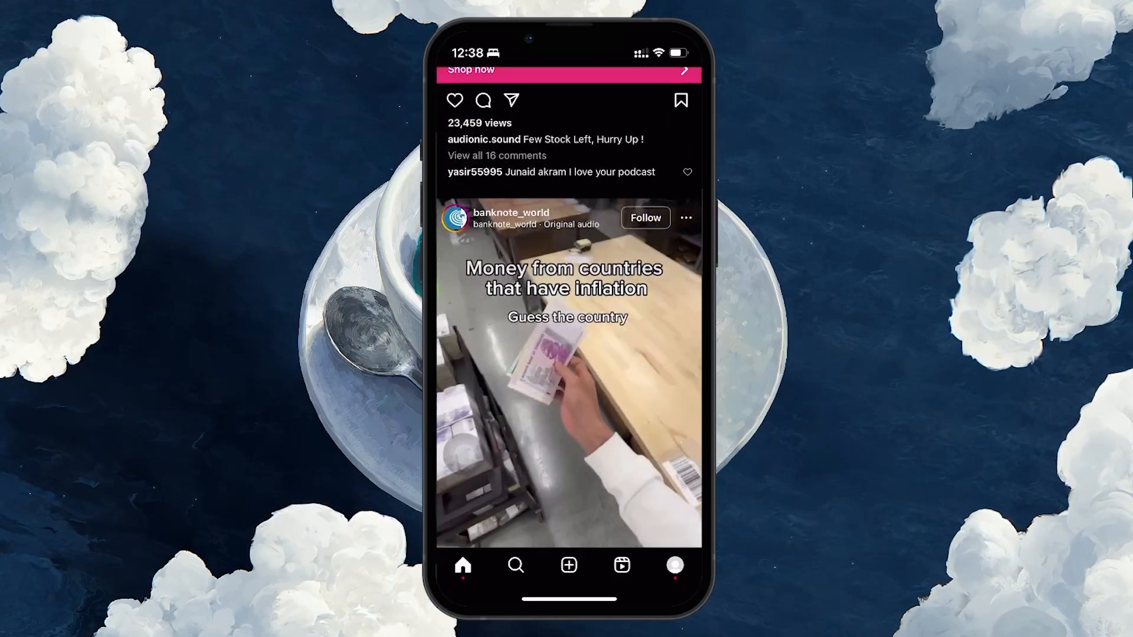
scroll(up, 3)
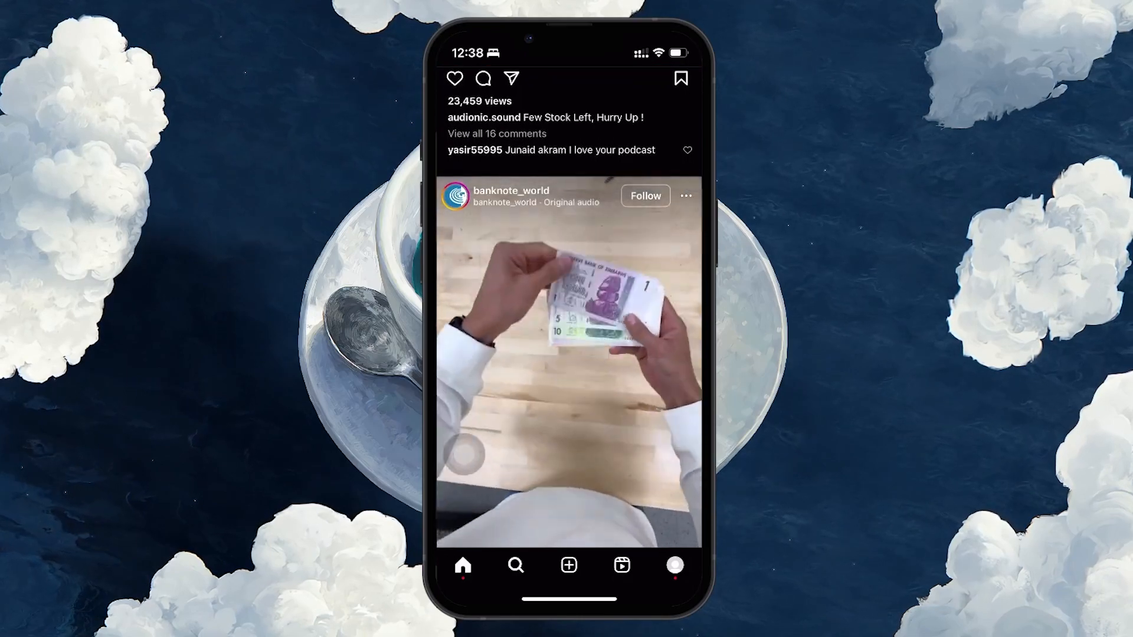
- Go to the Search page and enter 'dog' as the query in the search field
click(516, 565)
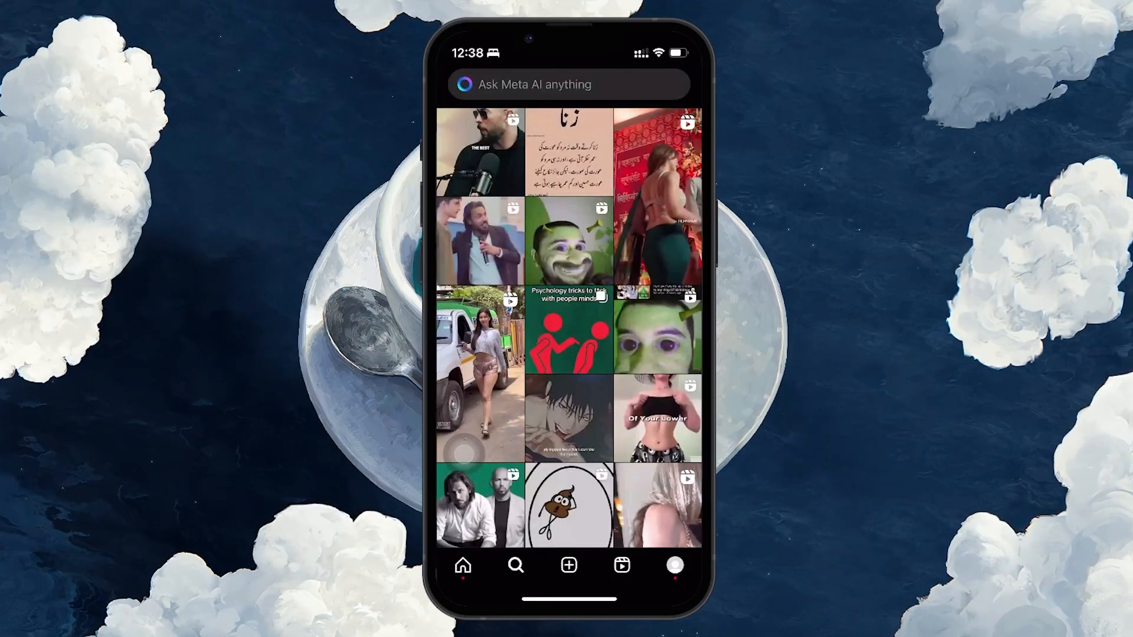
click(567, 85)
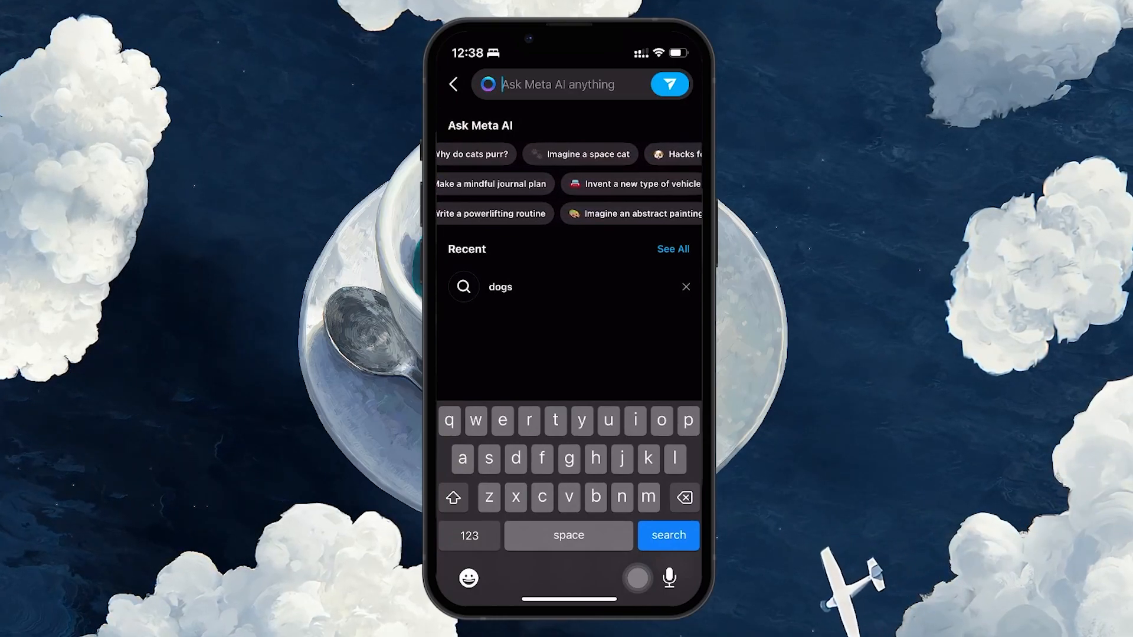
scroll(left, 3)
text(dog)
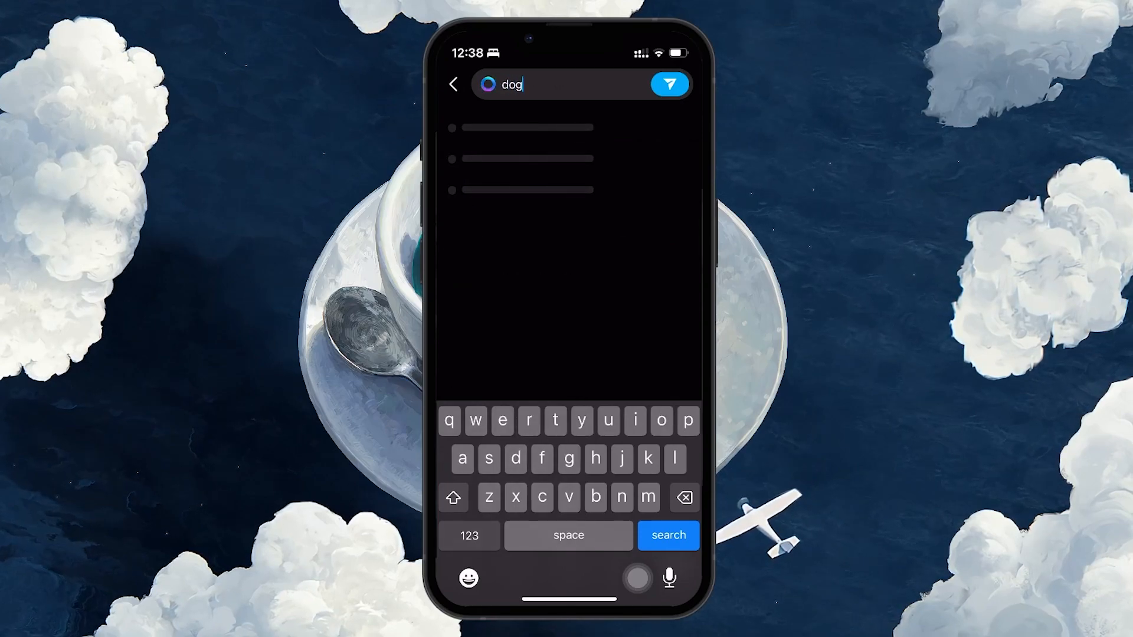
- Choose the plain 'dog' suggestion and browse several rows of the dog results grid
text(s)
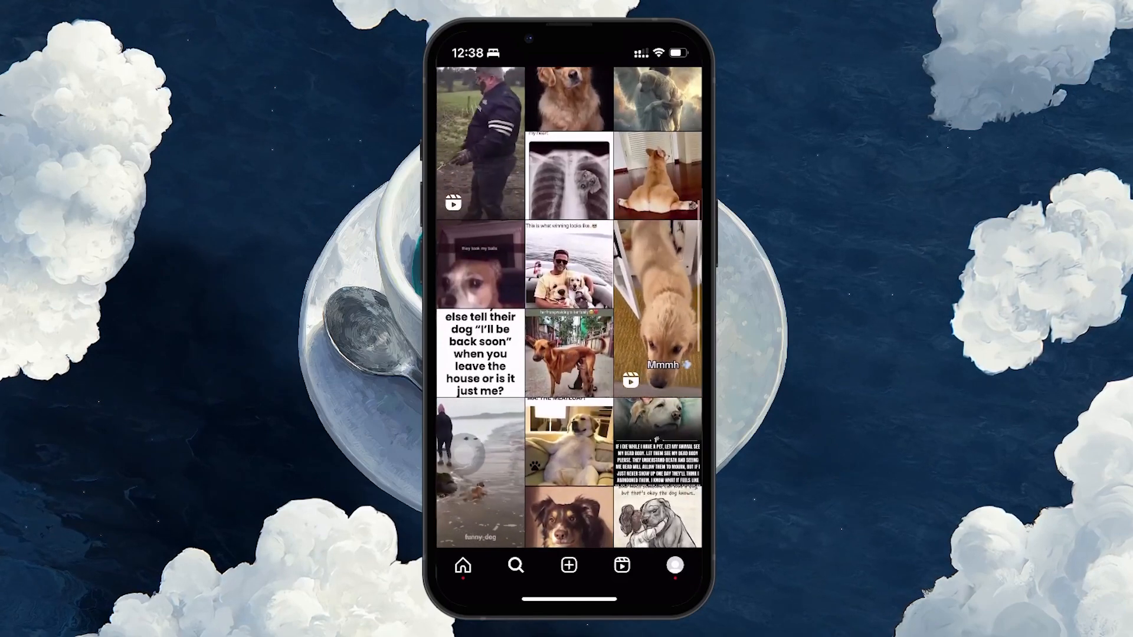
scroll(up, 3)
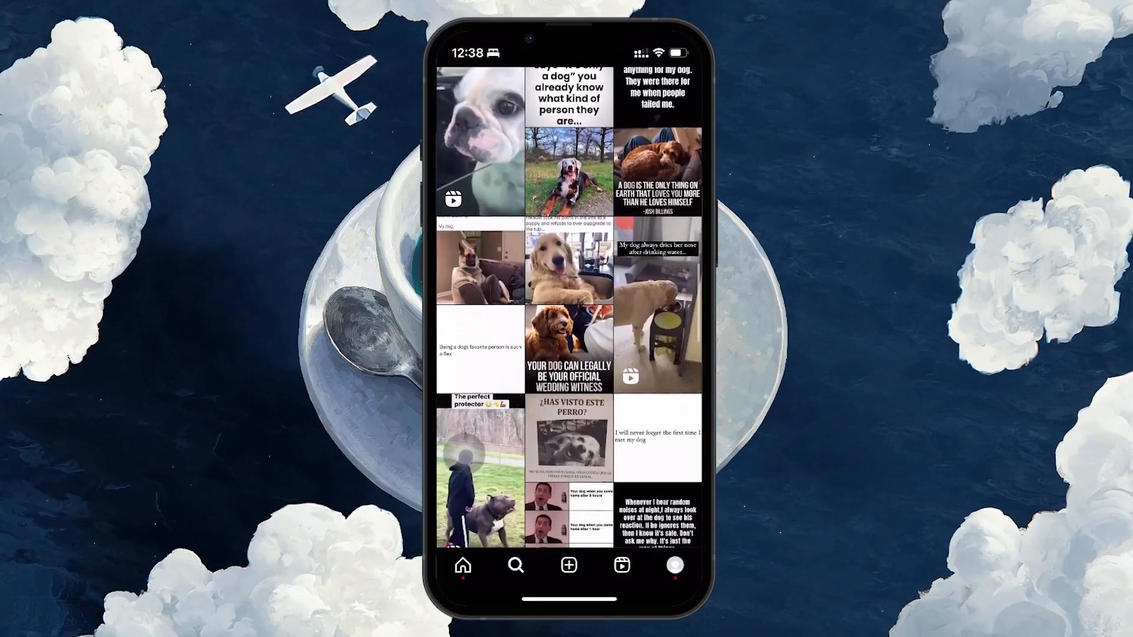
scroll(down, 3)
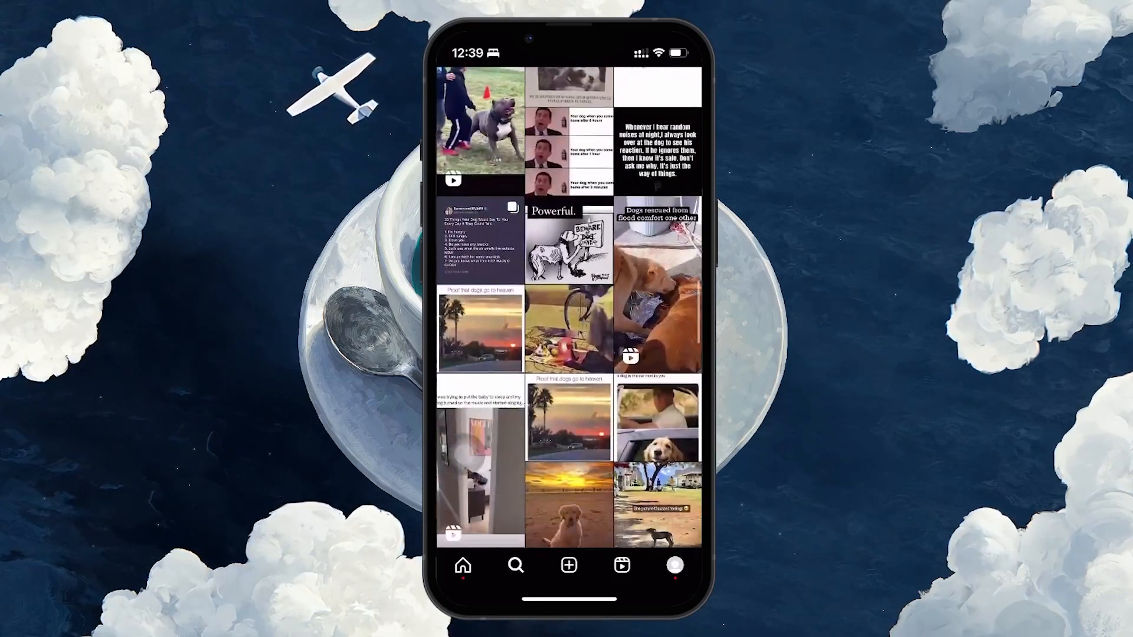